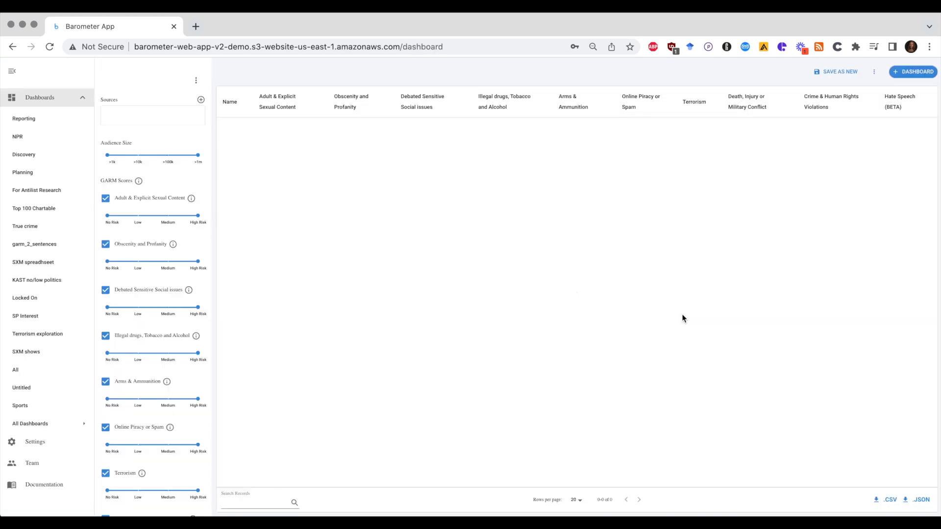
Go through Reporting and Untitled to load the All dashboard of 1,415 podcasts
click(24, 119)
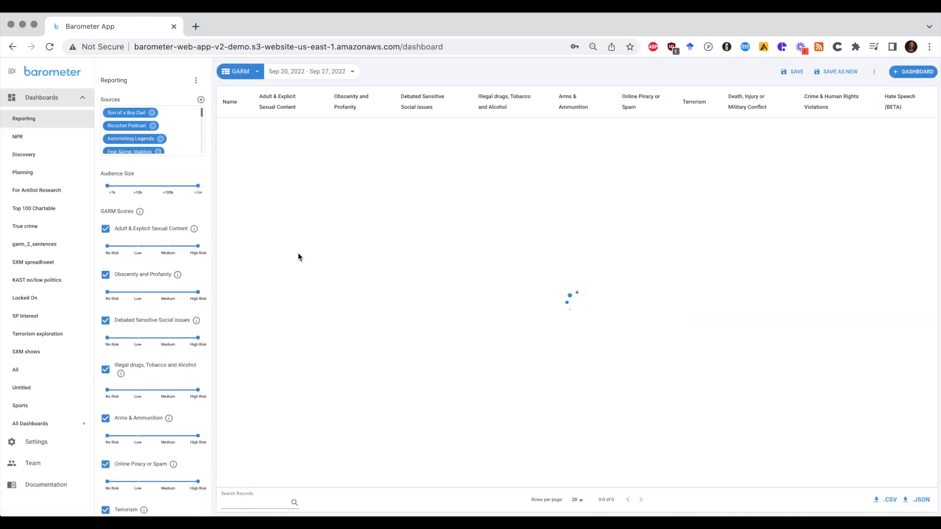
click(21, 387)
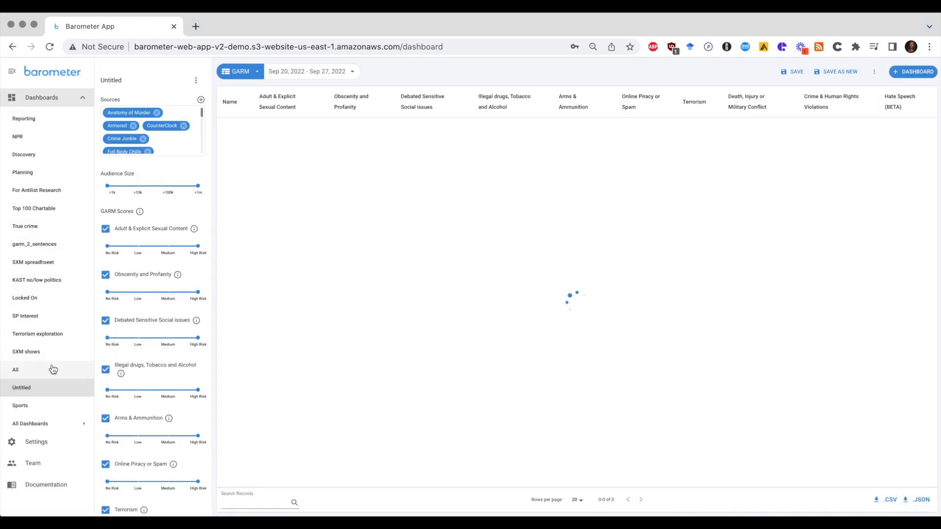
click(15, 370)
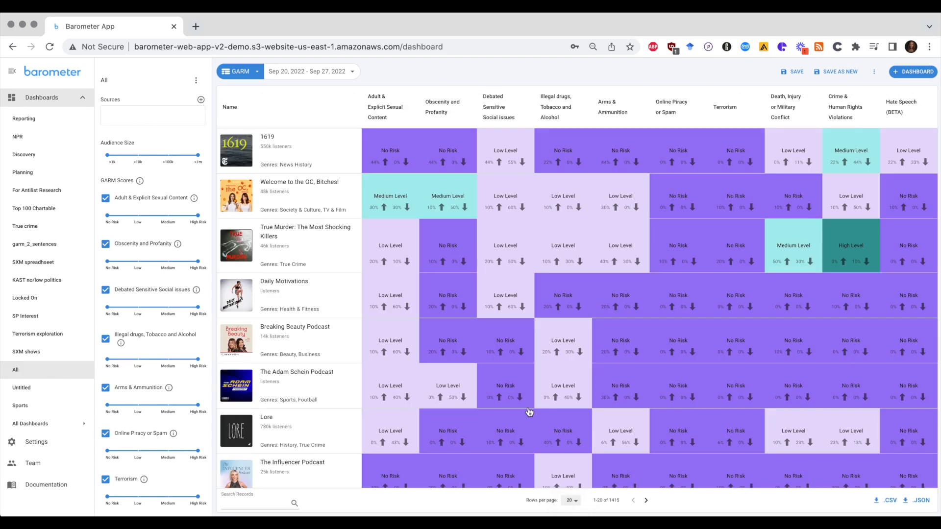
Set Rows per page to 100 and scroll down the GARM risk list
click(571, 500)
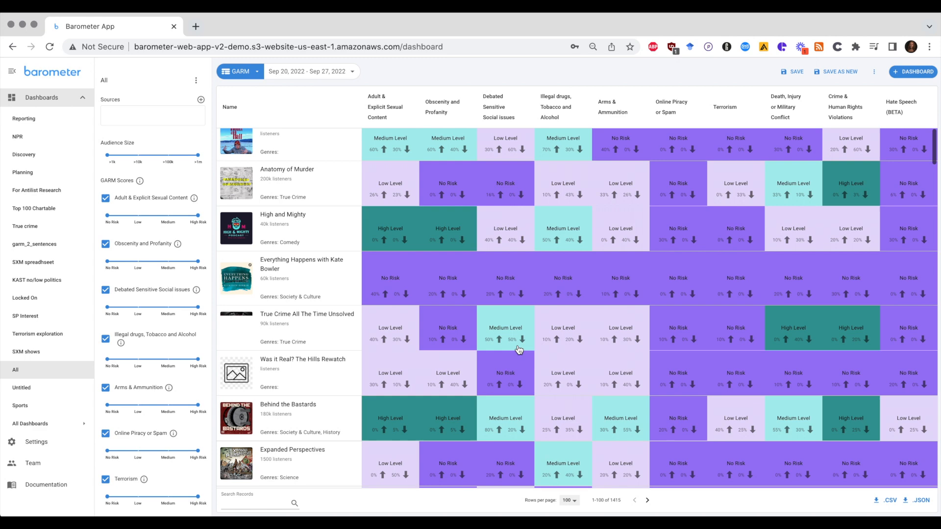
scroll(down, 3)
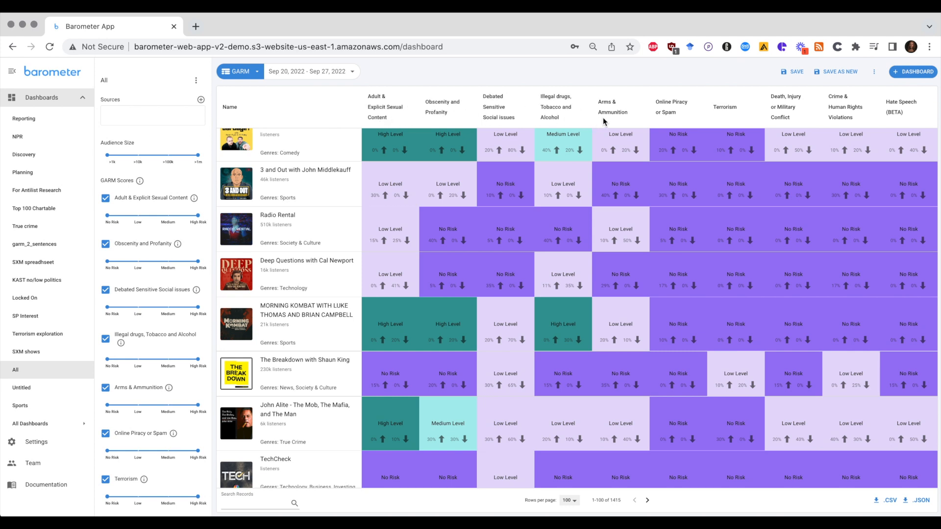
mouse_move(54, 112)
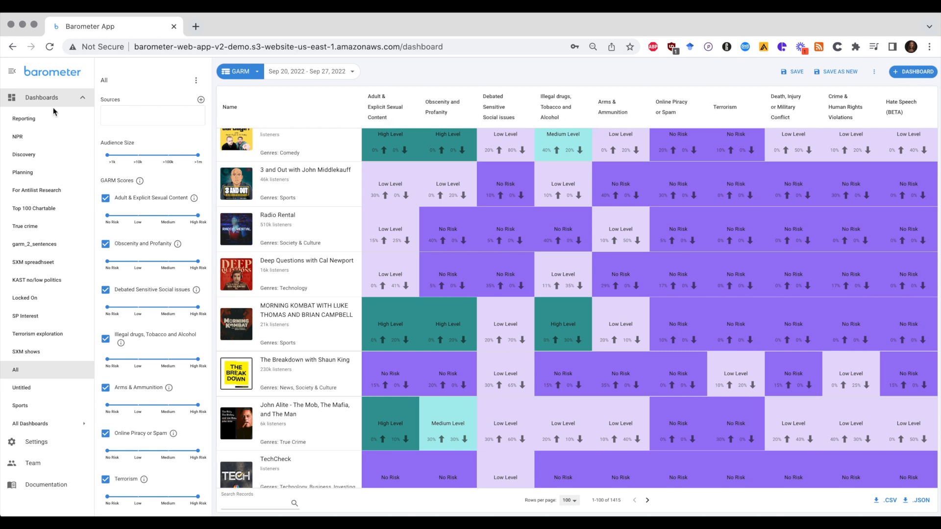
Filter Sources to #Comedy and open Bitch Sesh's episode-level GARM risk breakdown
text(ben)
text(#comedy)
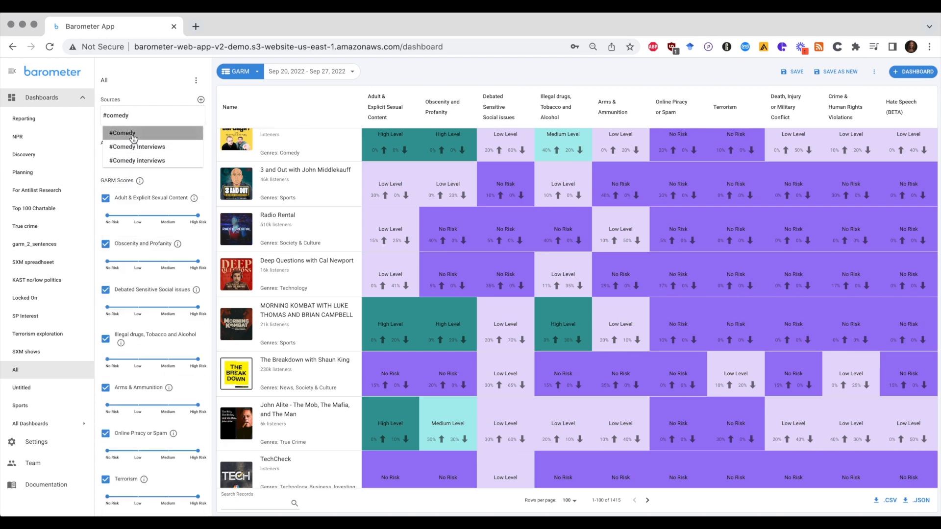
click(123, 133)
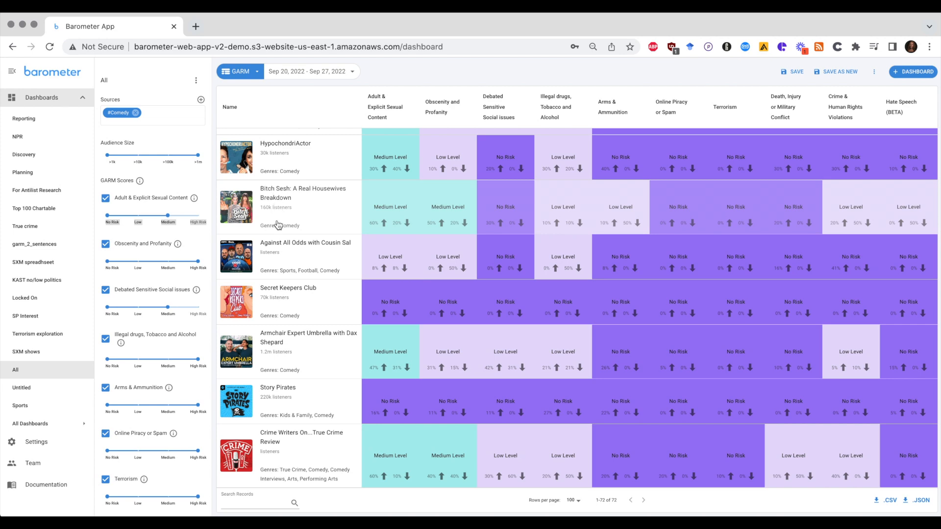
mouse_move(282, 227)
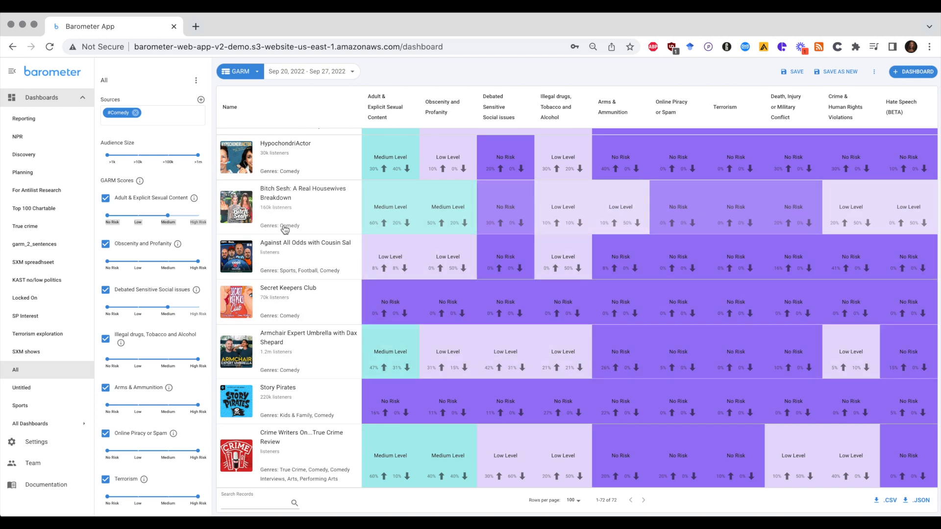
click(302, 192)
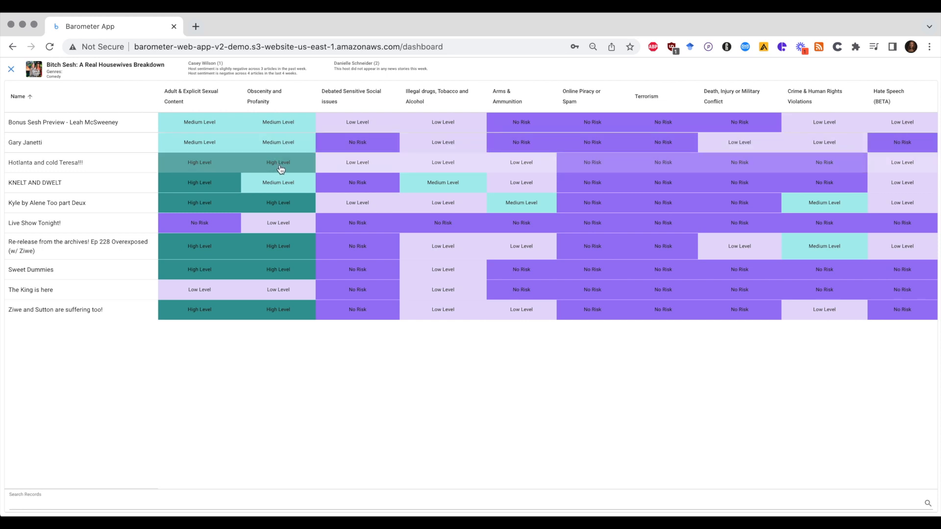
View Bitch Sesh's host sentiment articles, close the episode view, and scroll the #Comedy list
click(45, 162)
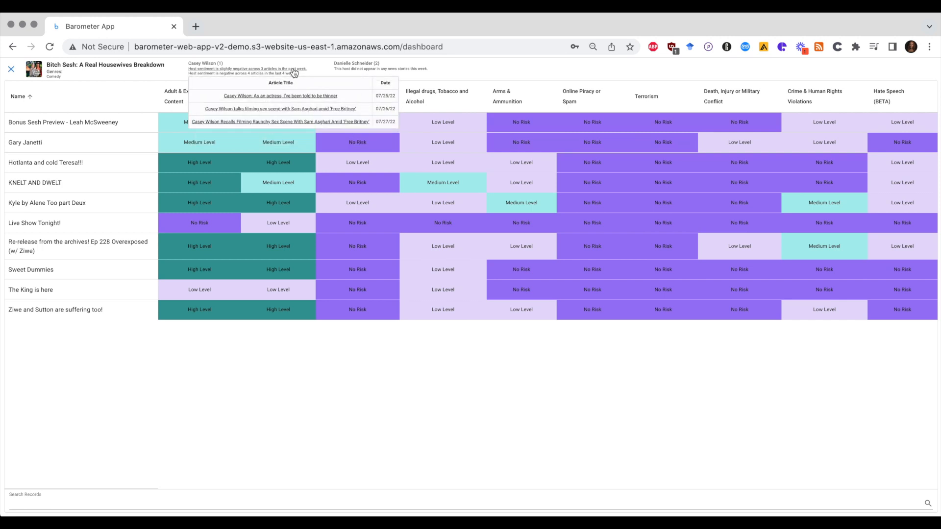
mouse_move(129, 73)
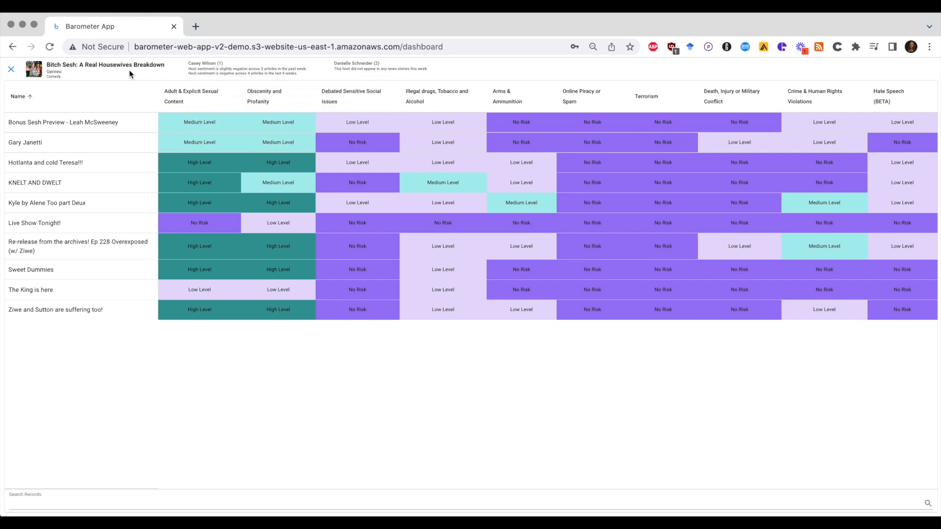
click(11, 69)
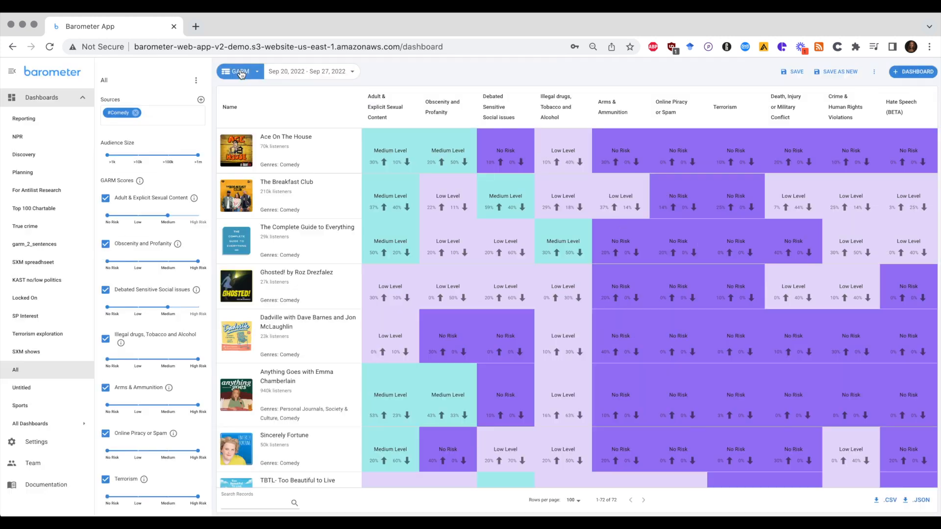
scroll(down, 3)
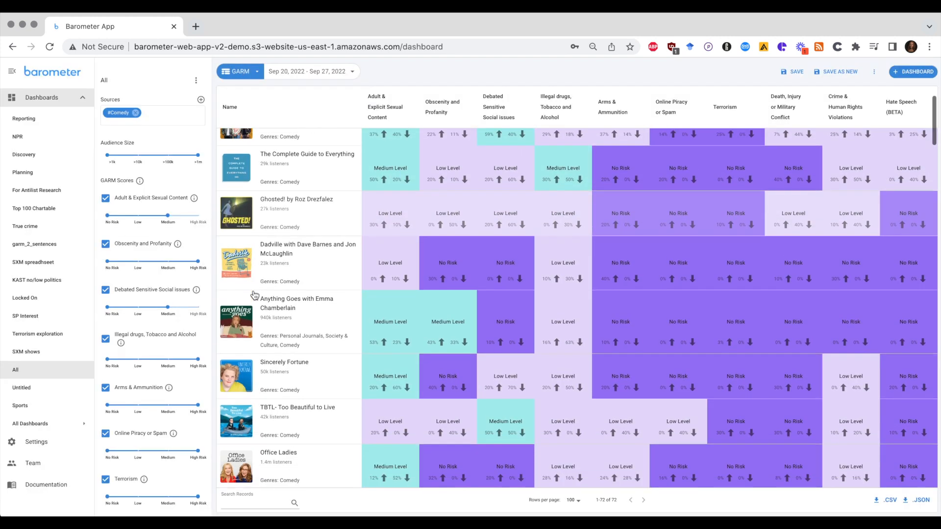
scroll(down, 3)
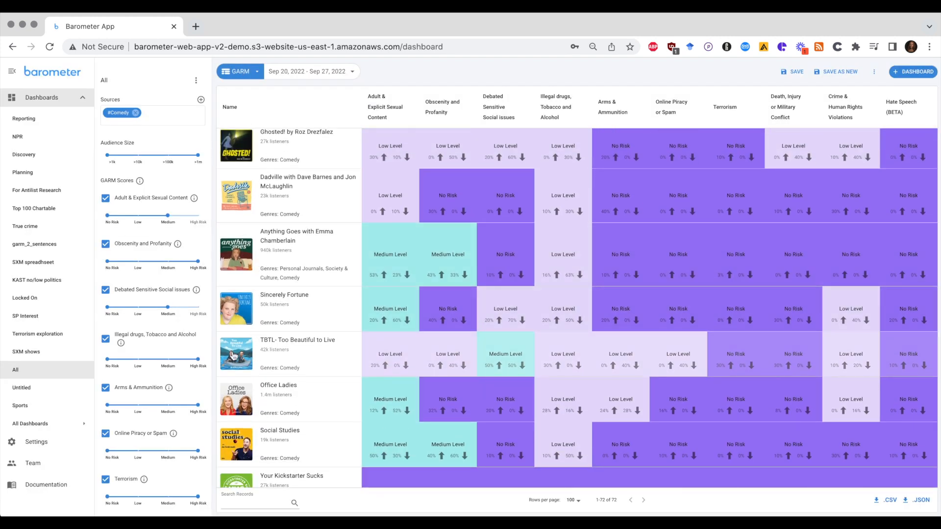